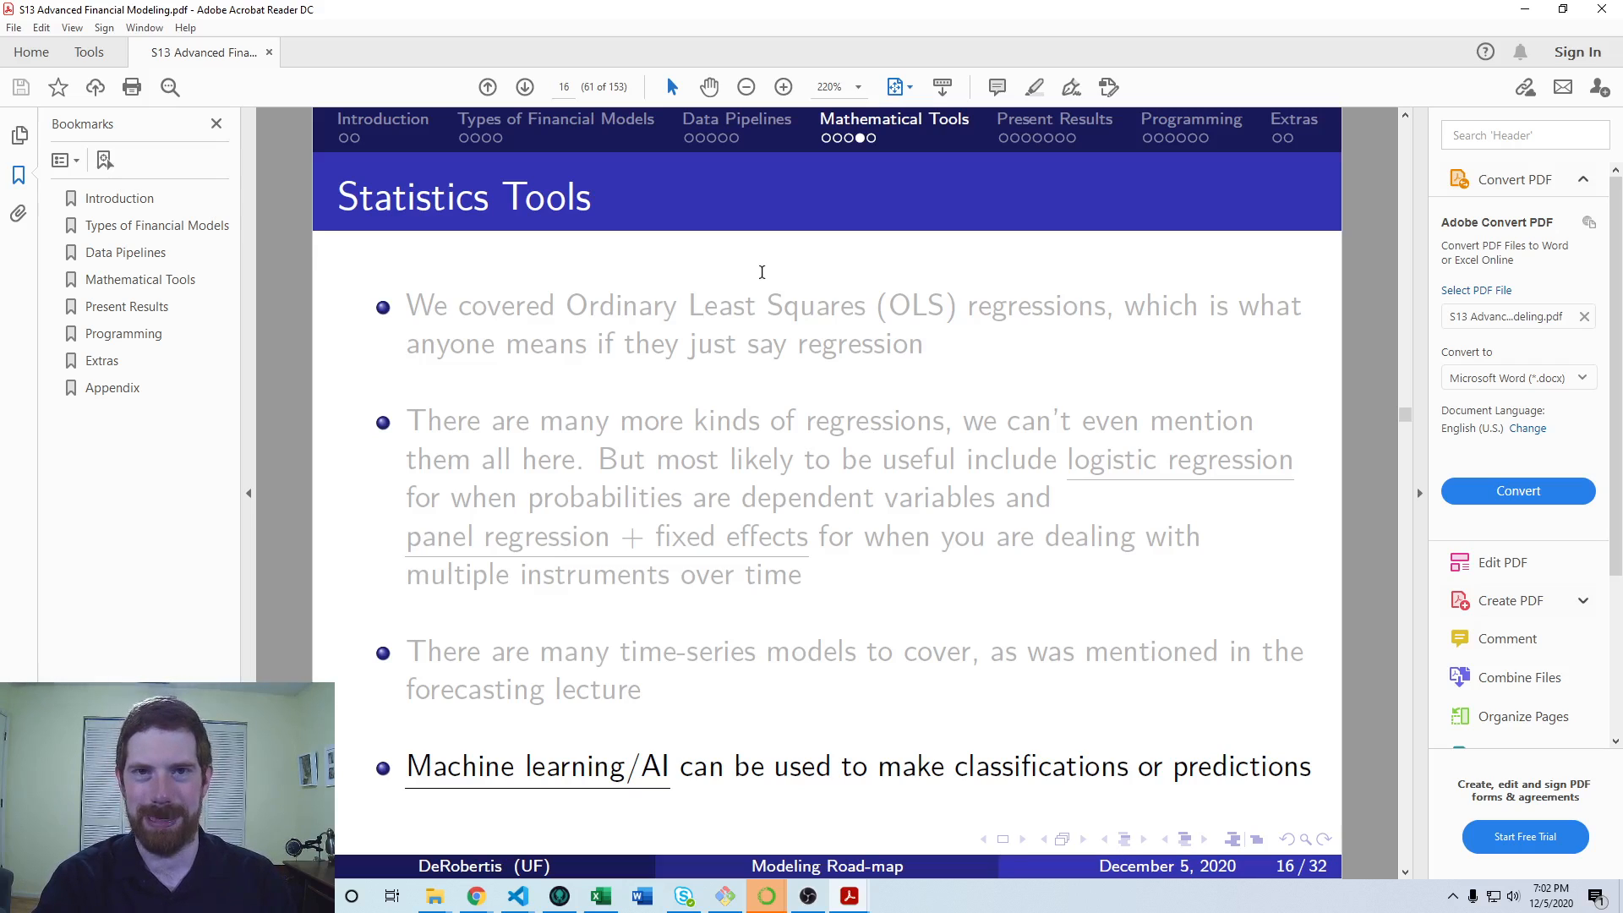
# Step: Advance to slide 17, 'Mathematical Tools Resources', showing the Optimization with SciPy link
pyautogui.click(524, 86)
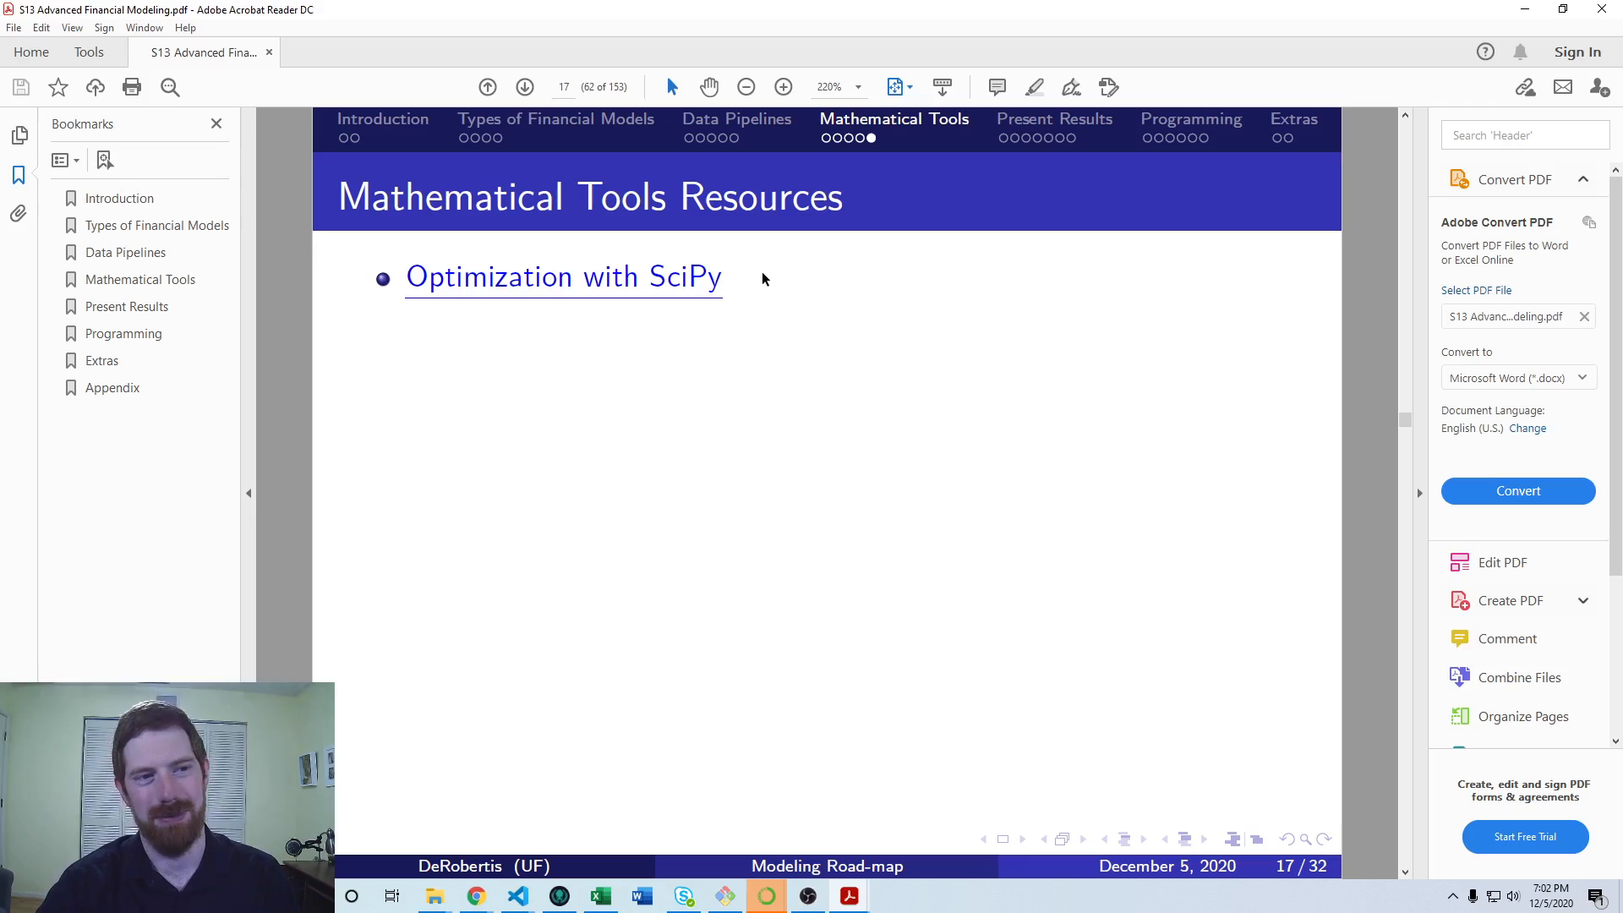
pyautogui.moveTo(896, 323)
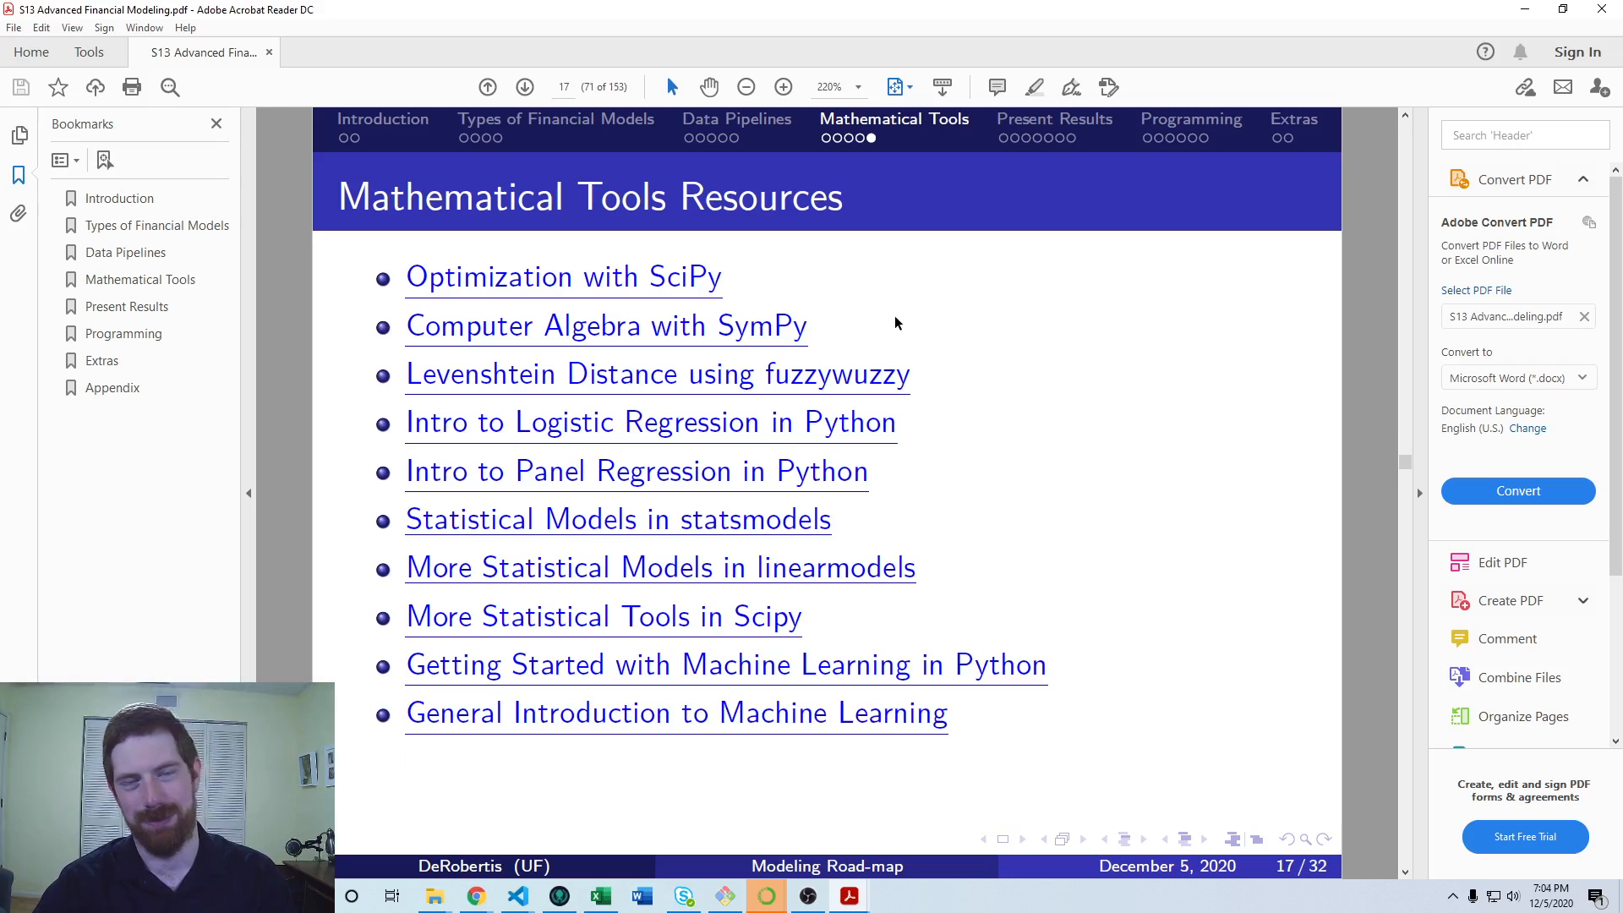
pyautogui.click(524, 86)
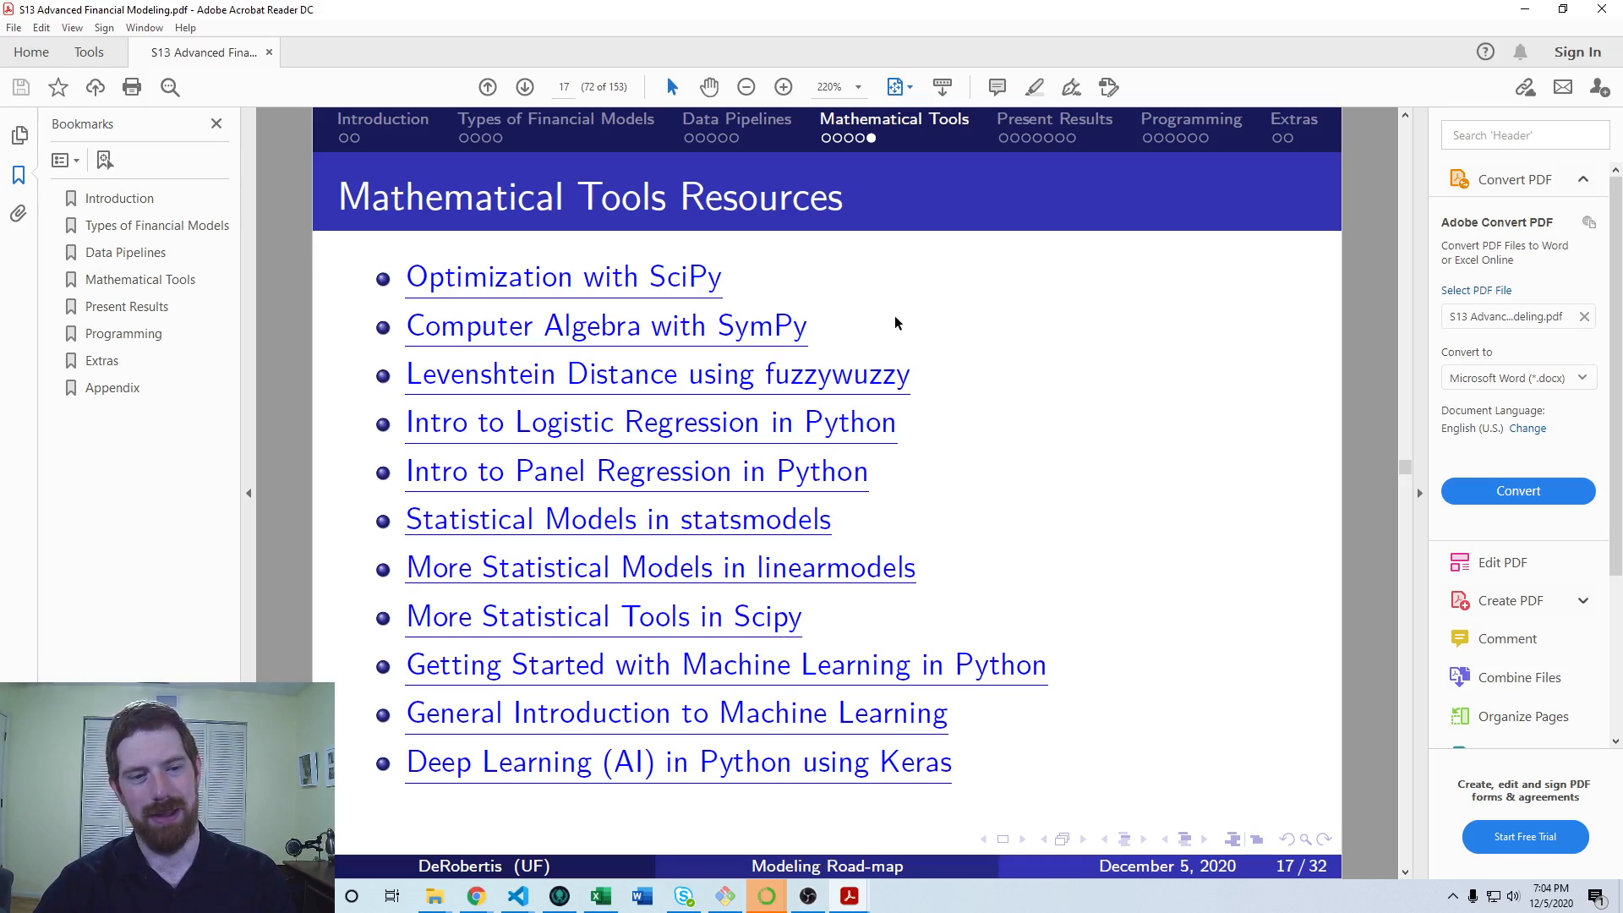
pyautogui.click(524, 86)
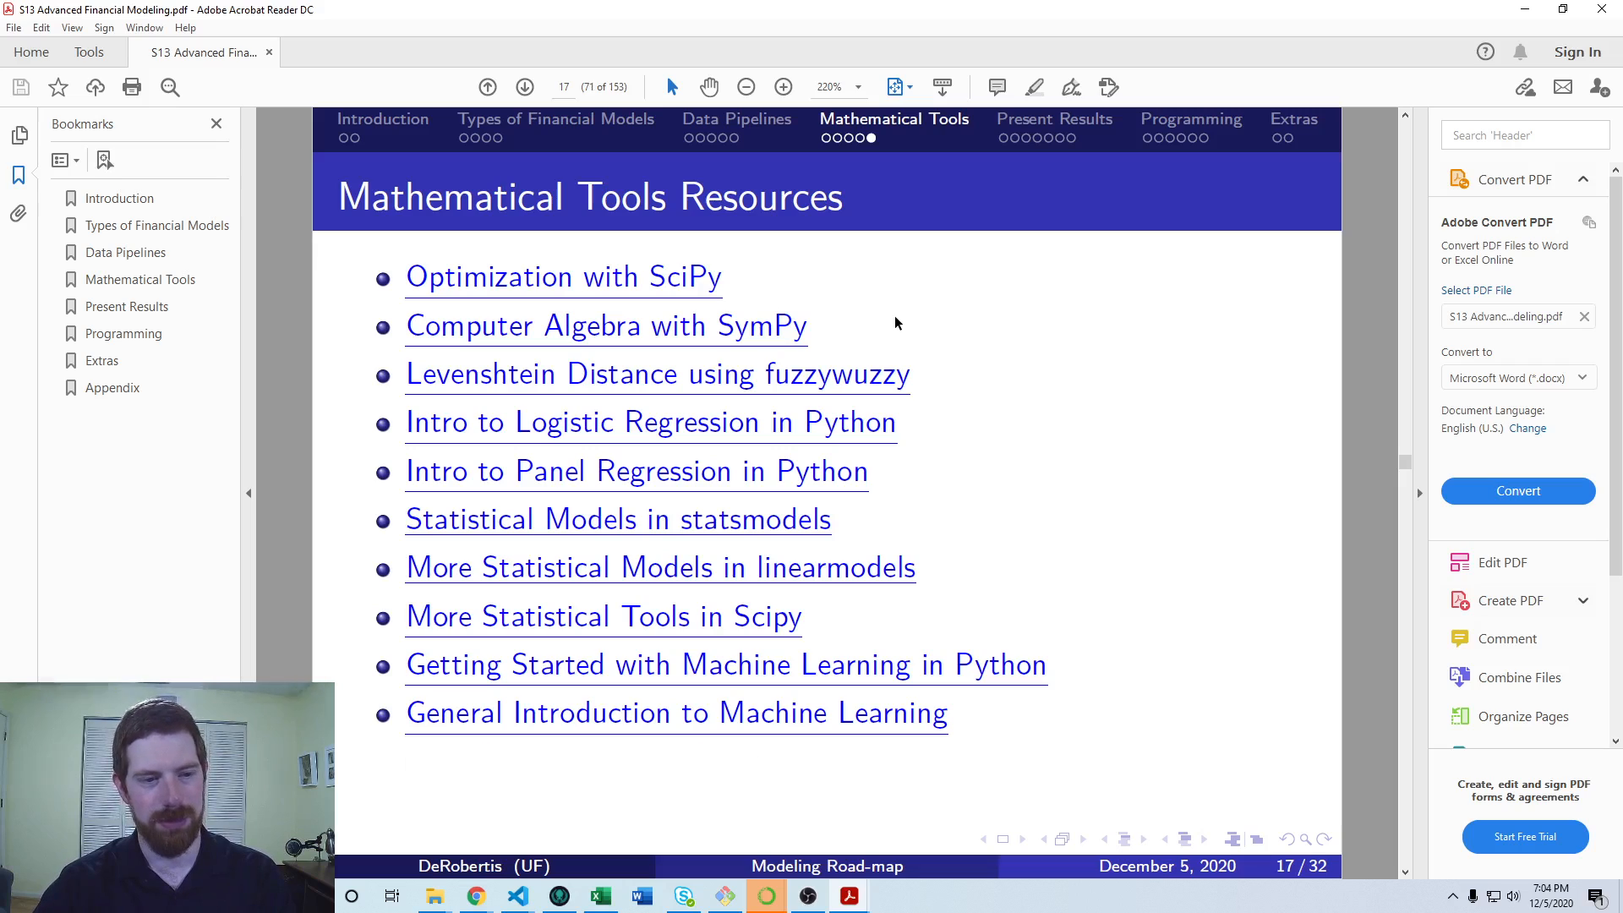